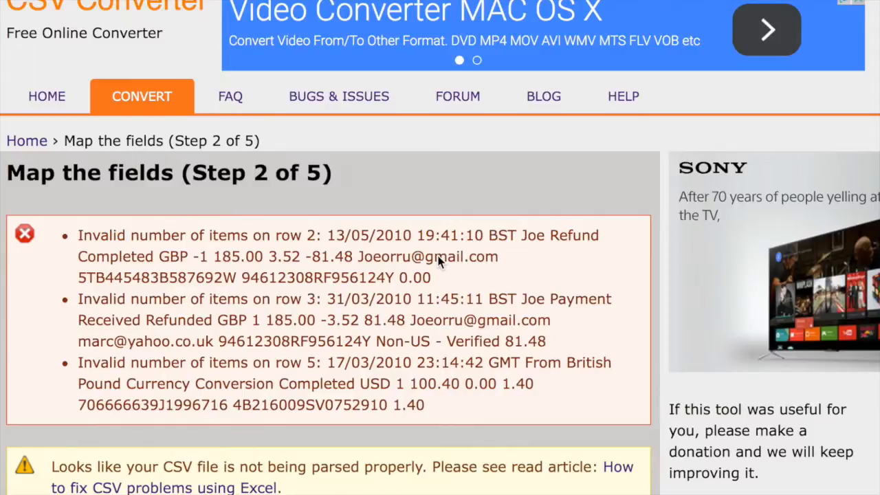
mouse_move(273, 264)
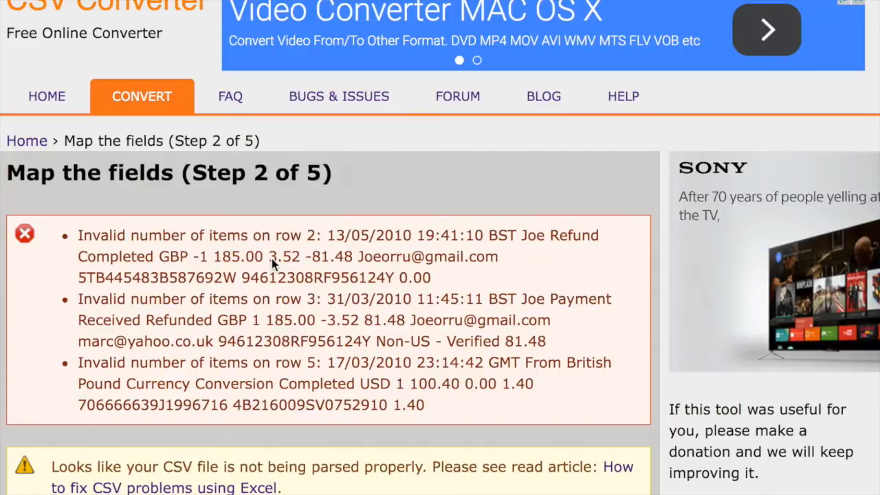
mouse_move(143, 96)
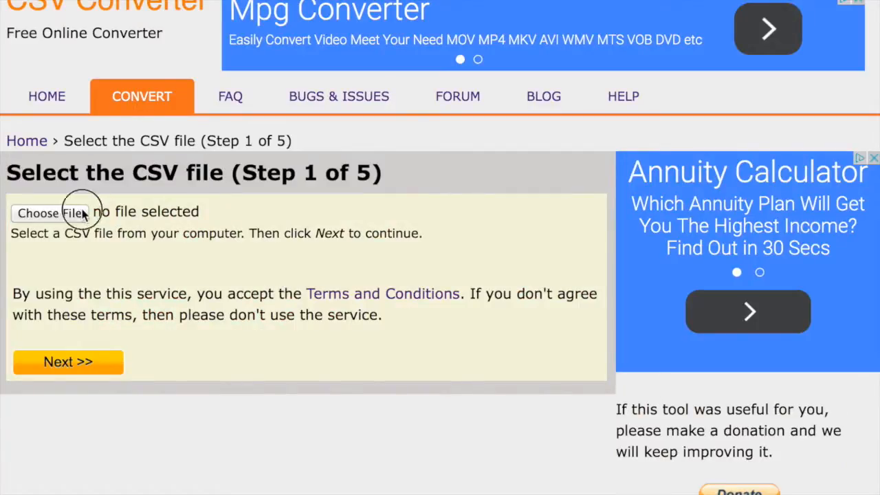
Upload statement.csv and continue to Step 2, which still reports 'Invalid number of items' errors
left_click(50, 212)
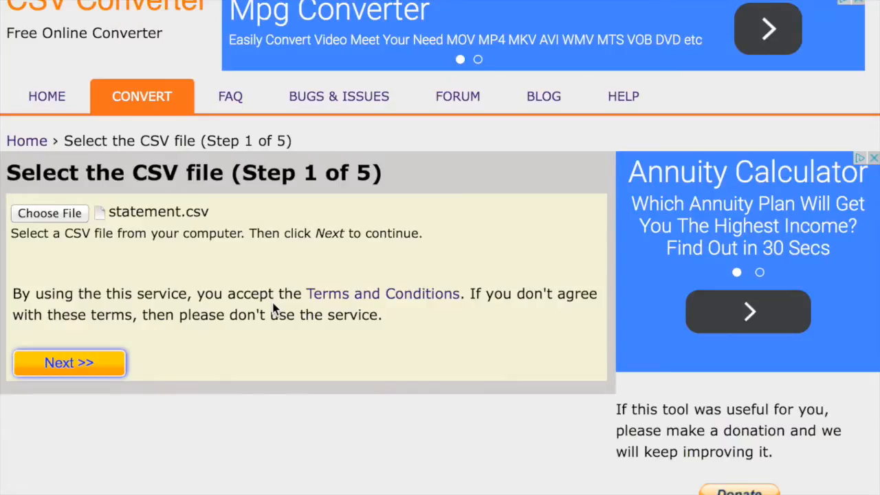
left_click(68, 362)
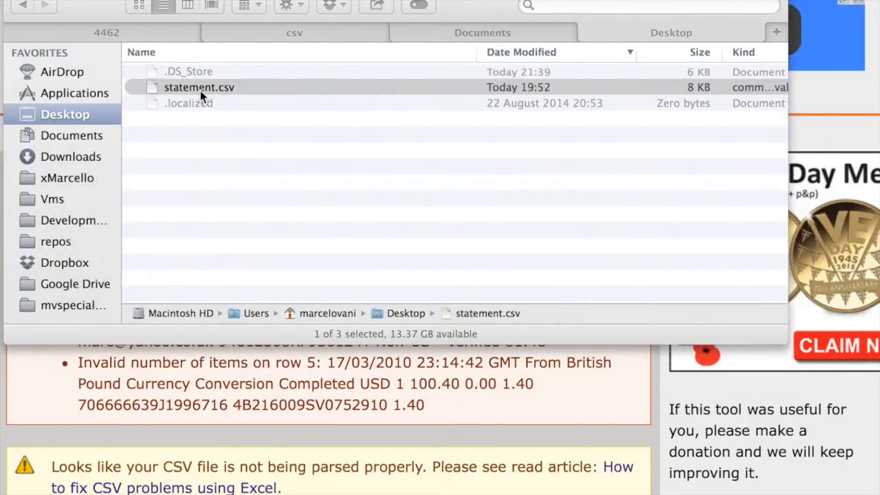
Import statement.csv from Finder with separator options that split Date, Time, Status and Currency into columns
double_click(198, 86)
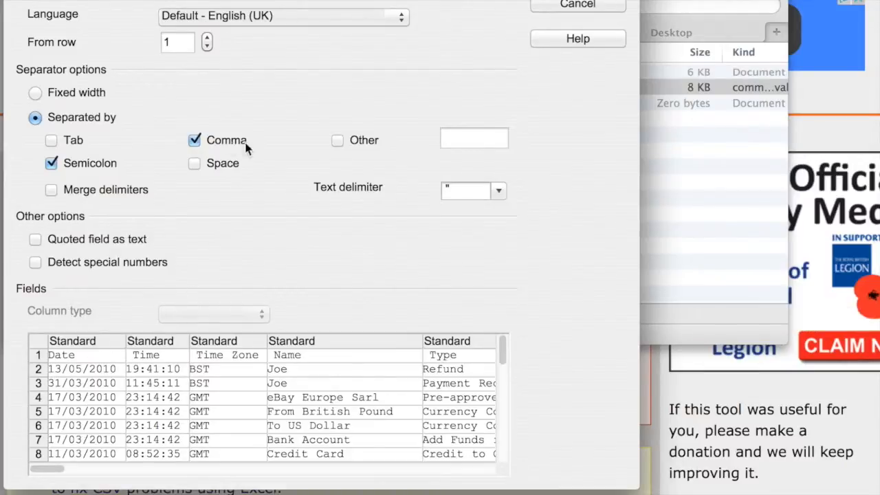
left_click(51, 140)
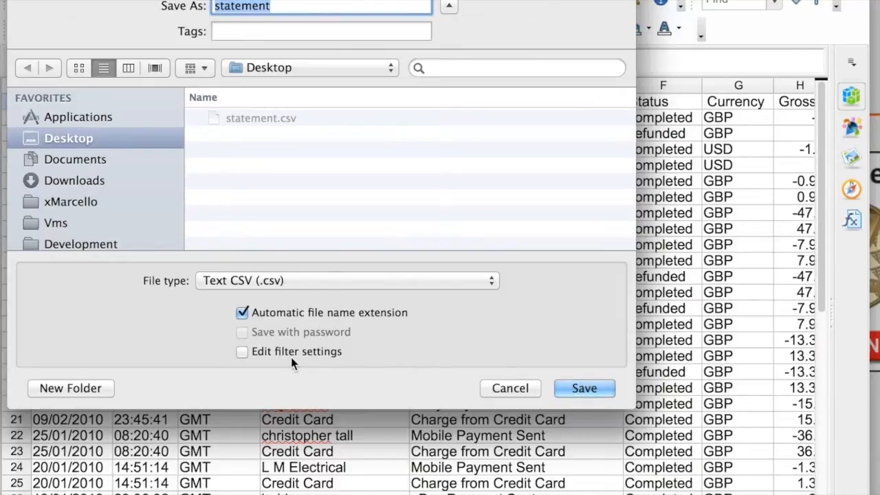
Save over statement.csv as Text CSV with filter settings editing enabled, keeping the CSV format
left_click(583, 387)
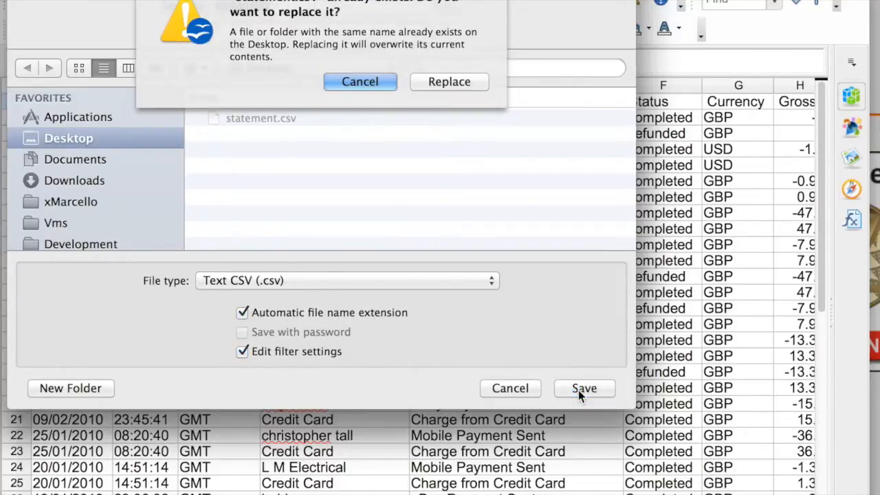
left_click(448, 81)
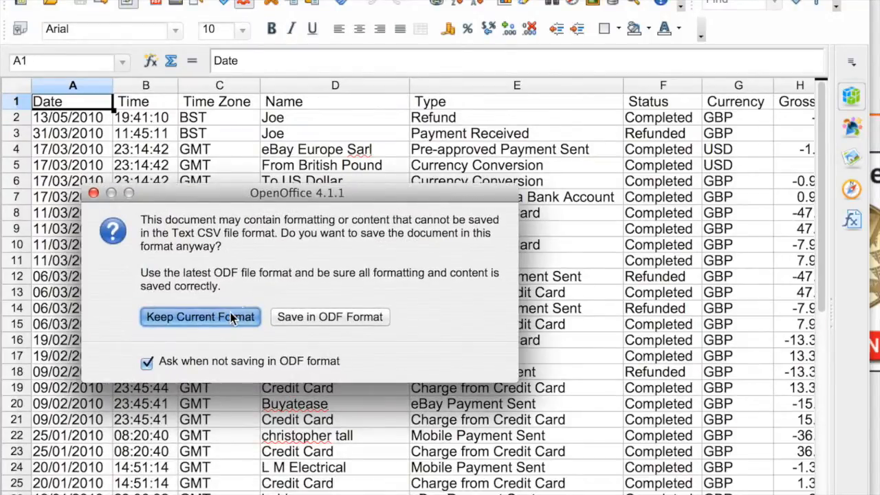
left_click(200, 316)
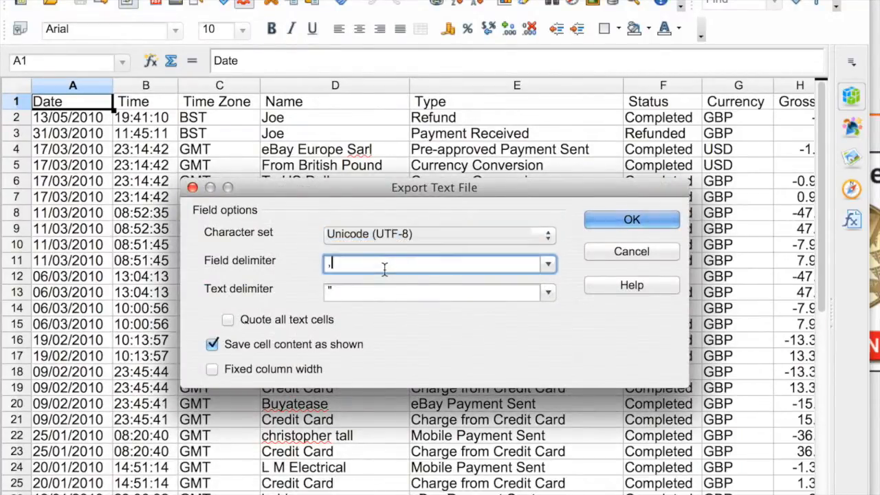
Set the field delimiter to ';' with all text cells quoted and complete the export
key("Backspace")
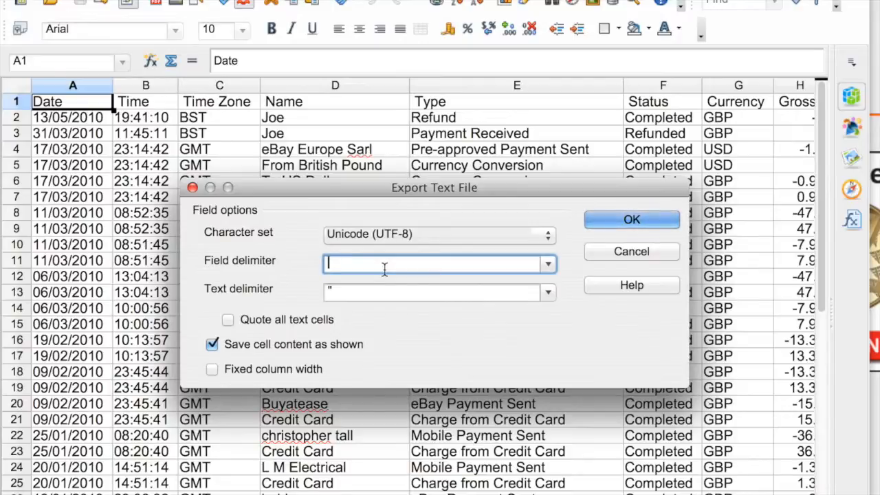
type(";")
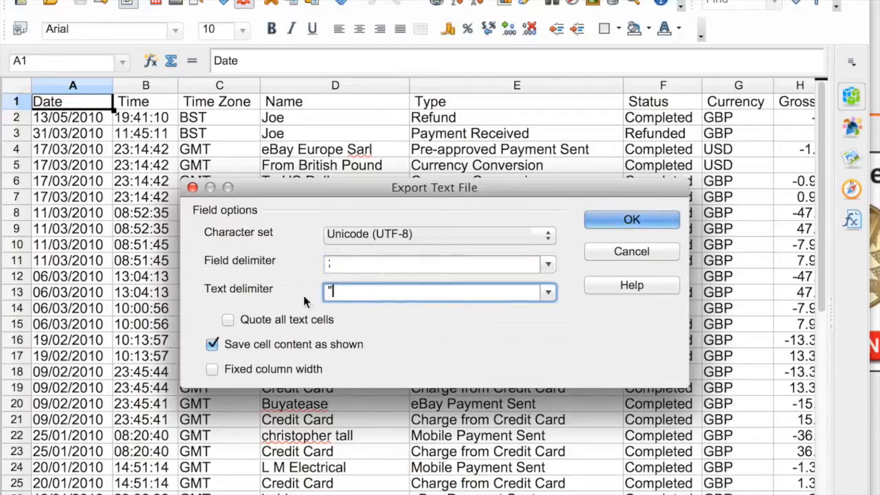
mouse_move(360, 291)
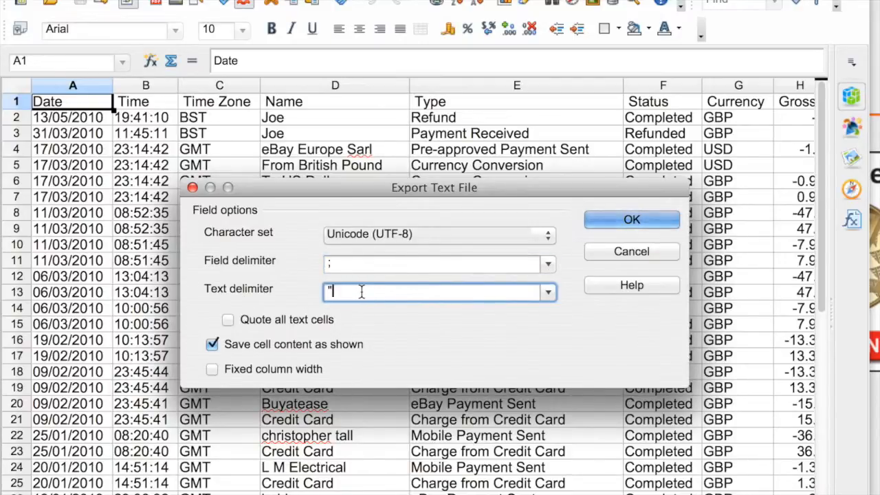
left_click(228, 319)
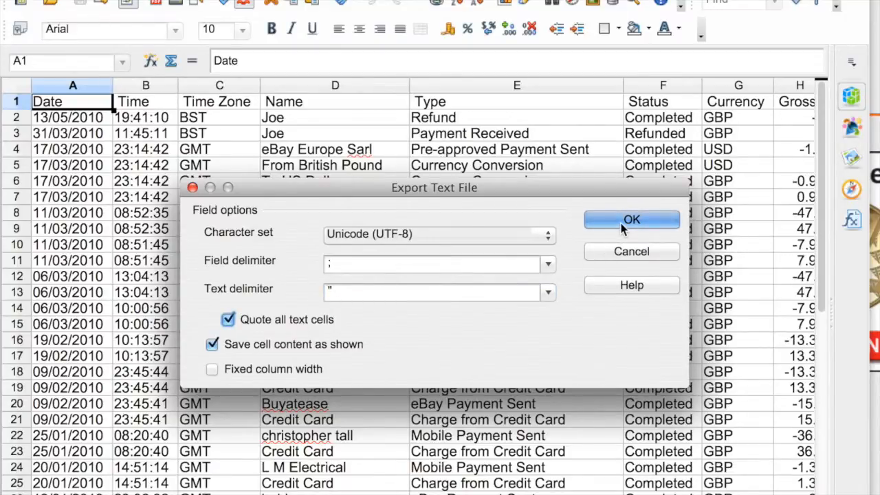
left_click(631, 220)
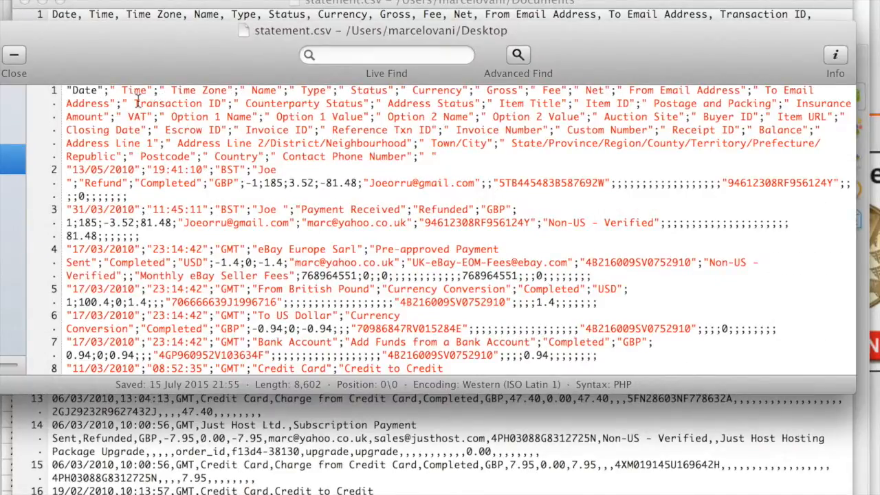
Check the Date and neighbouring headers in statement.csv are quoted and semicolon-separated
double_click(83, 91)
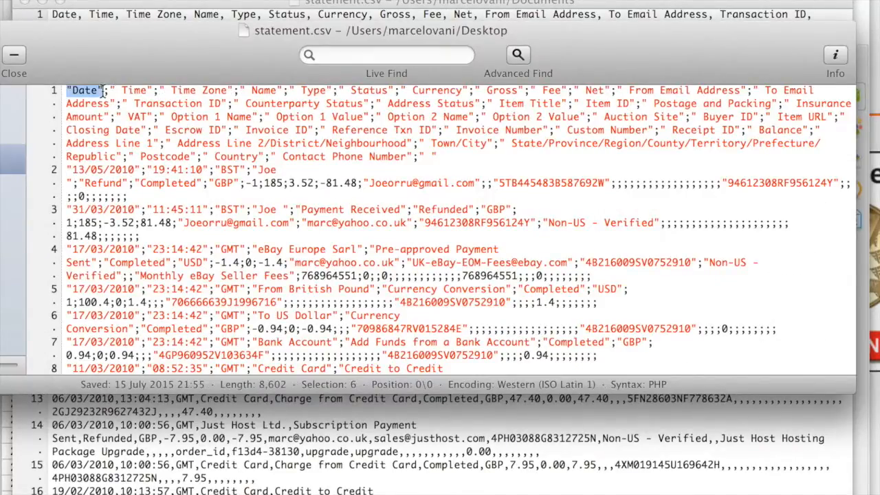
double_click(135, 91)
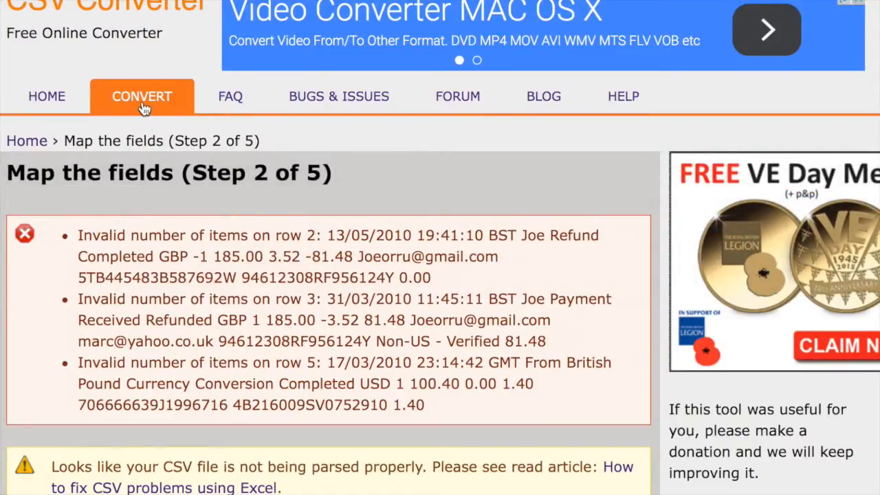
Return to the CONVERT step and choose the re-saved statement.csv from the Desktop for upload
left_click(49, 211)
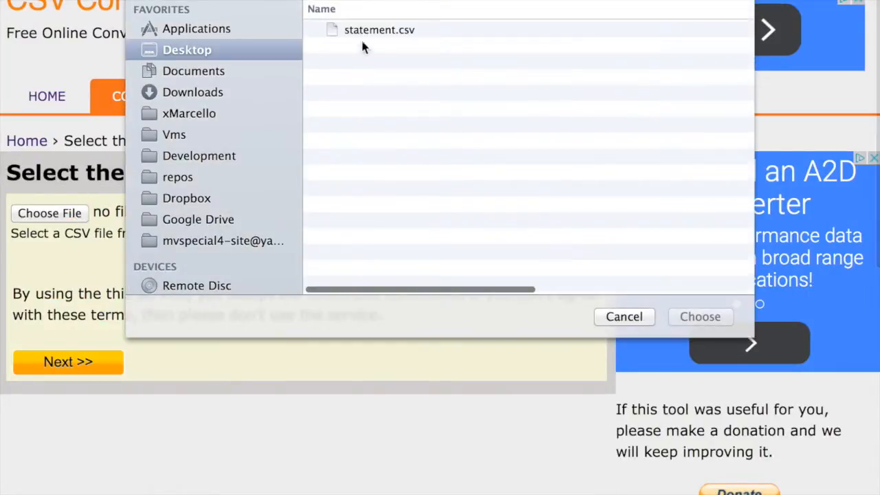
left_click(699, 316)
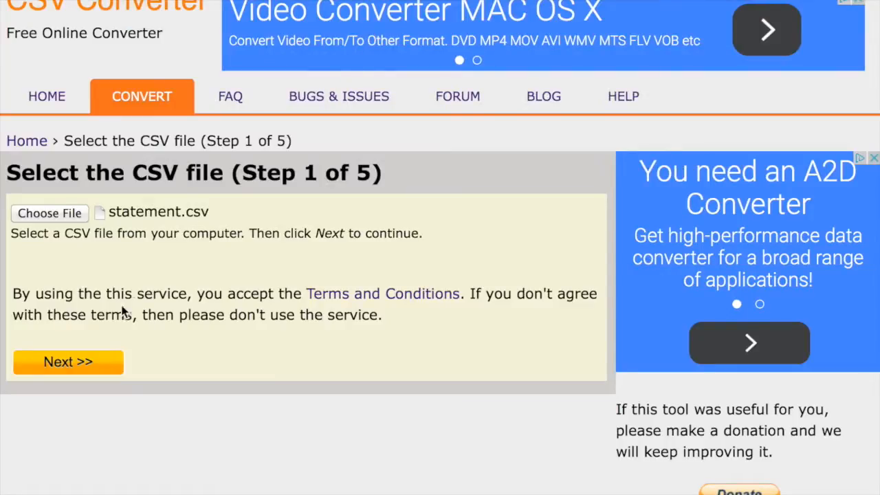